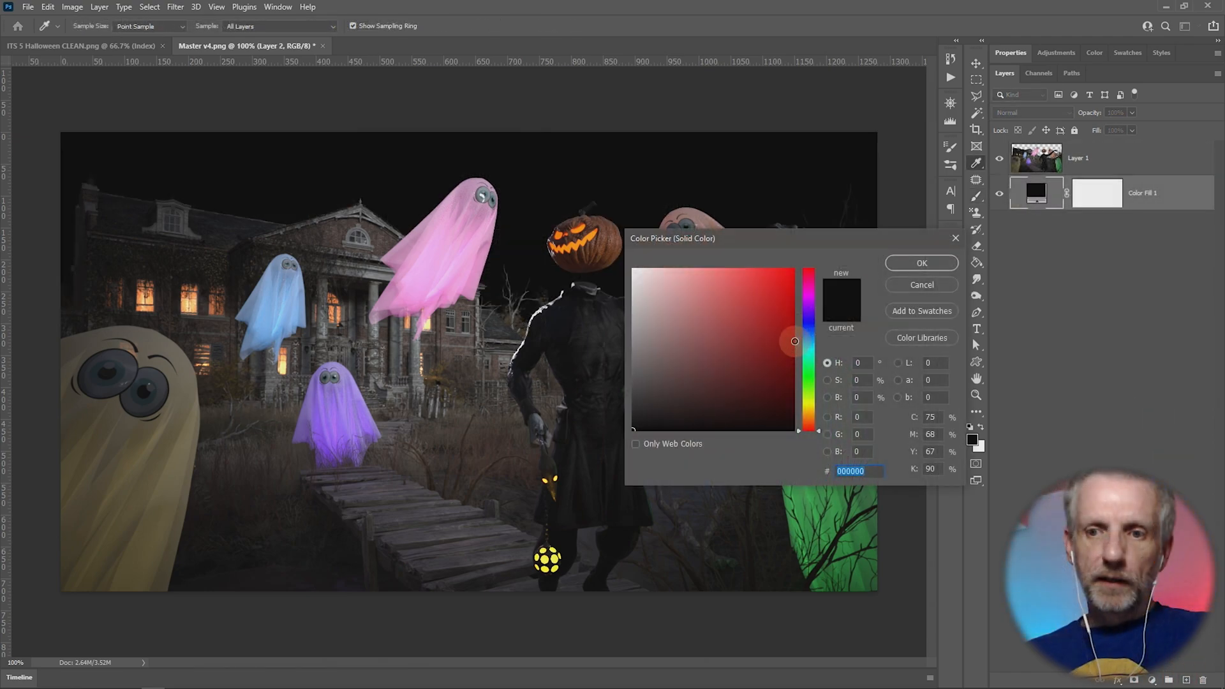
- Set the solid Color Fill behind the scene to a dark blue and confirm it
text(Be0000)
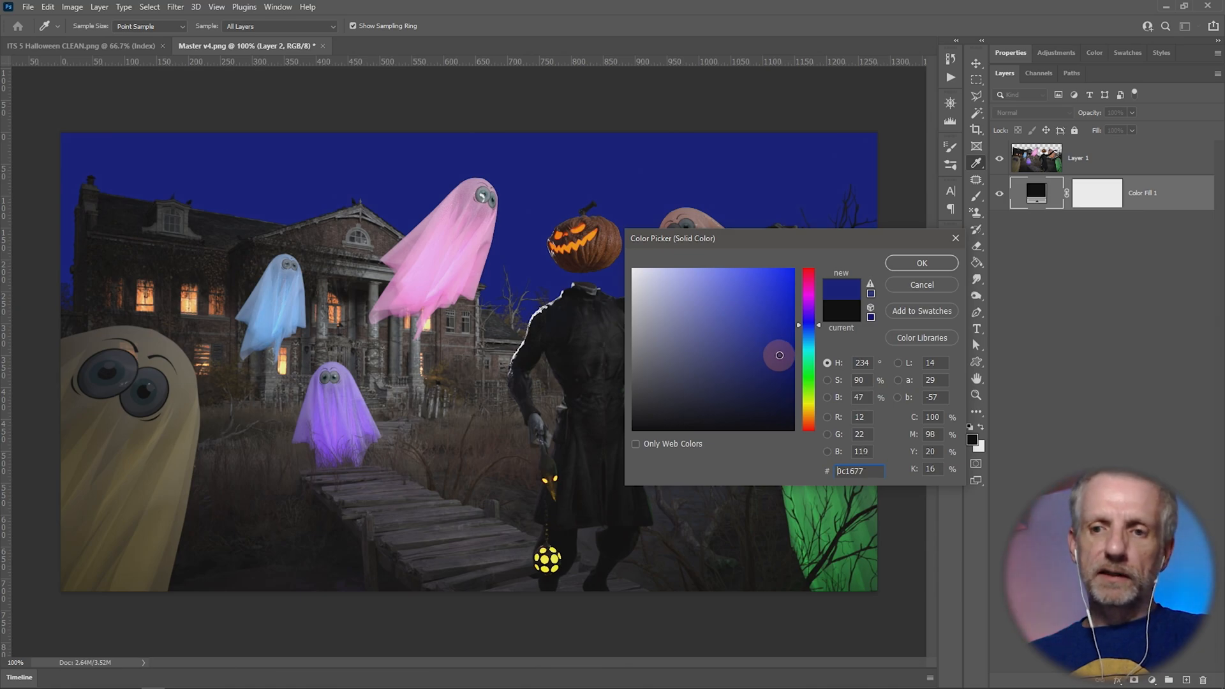
click(919, 263)
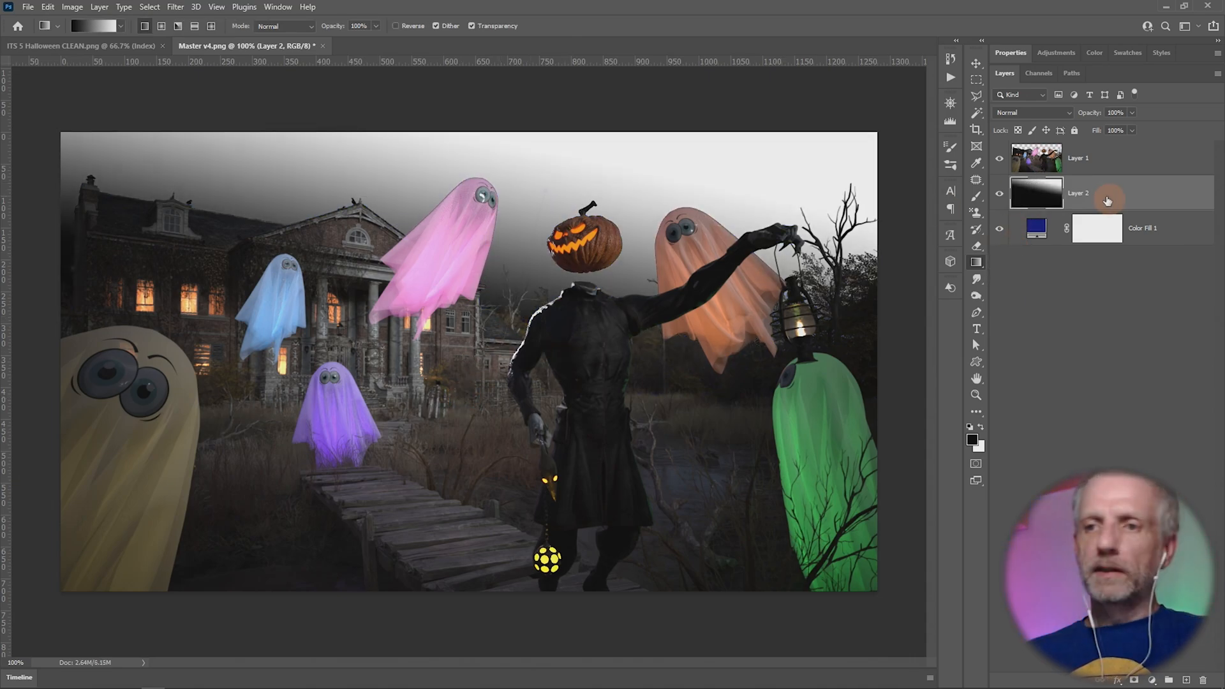
- Blend the gradient layer into the blue fill, then select the scene photo layer
click(1115, 112)
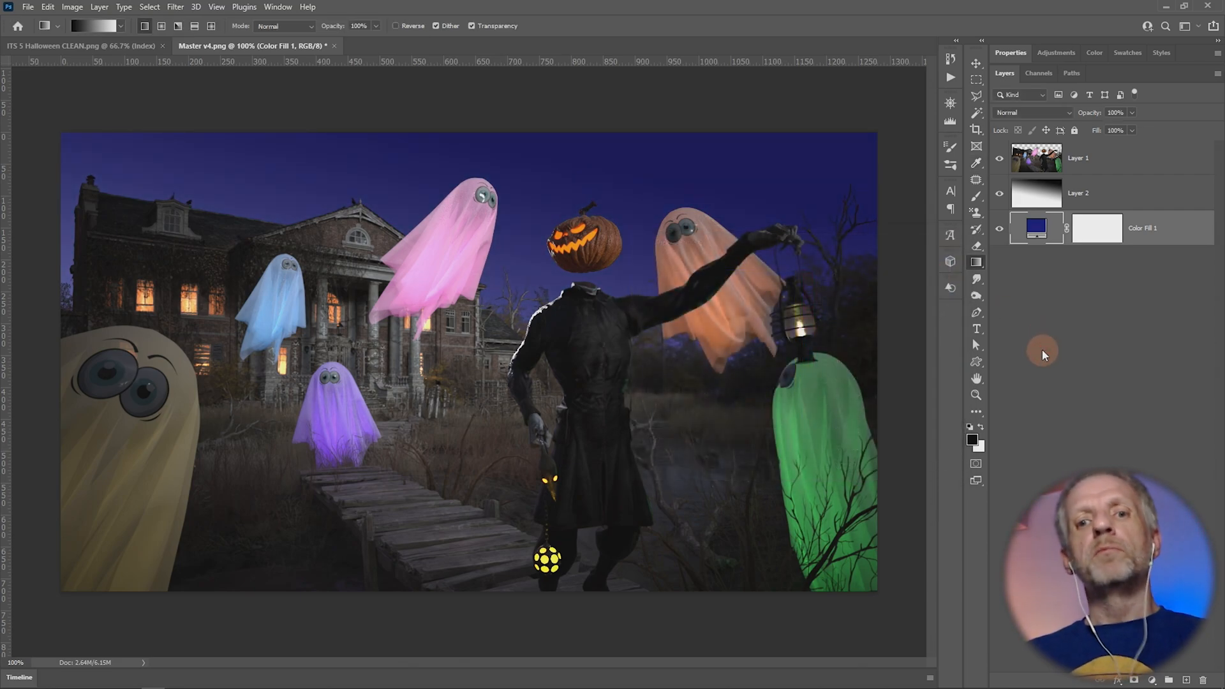
click(1035, 227)
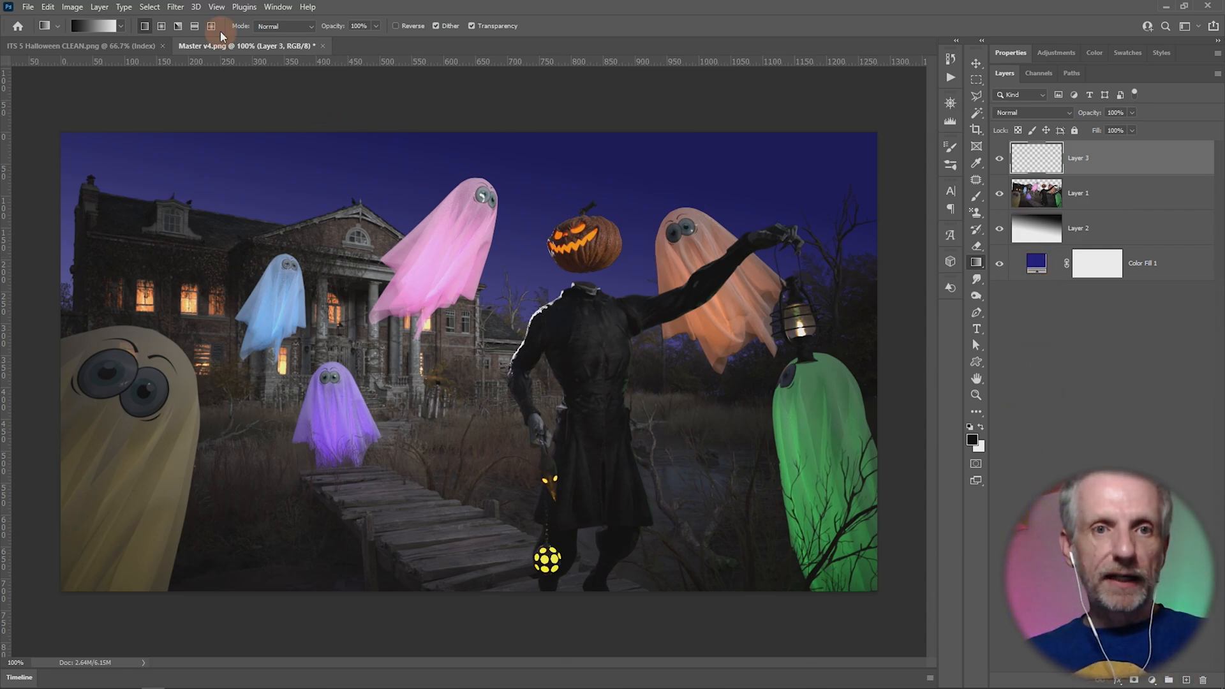
- Render Clouds on the empty layer, blended by Multiply at about 32% opacity
click(175, 6)
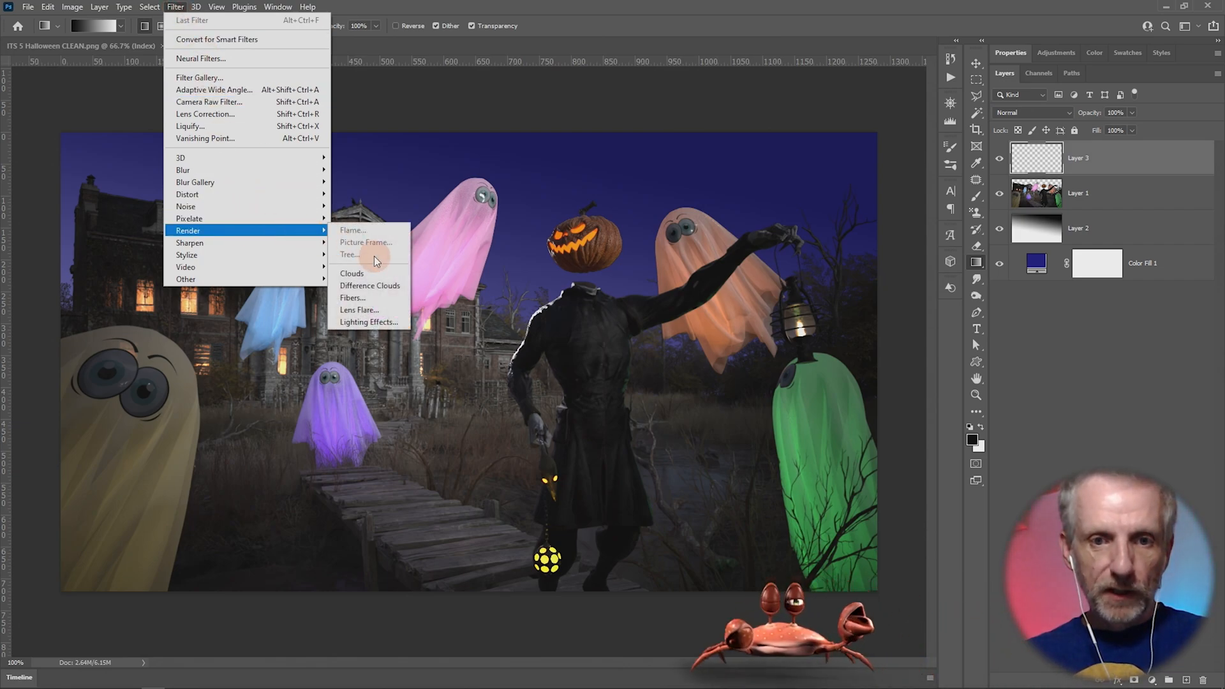
mouse_move(352, 273)
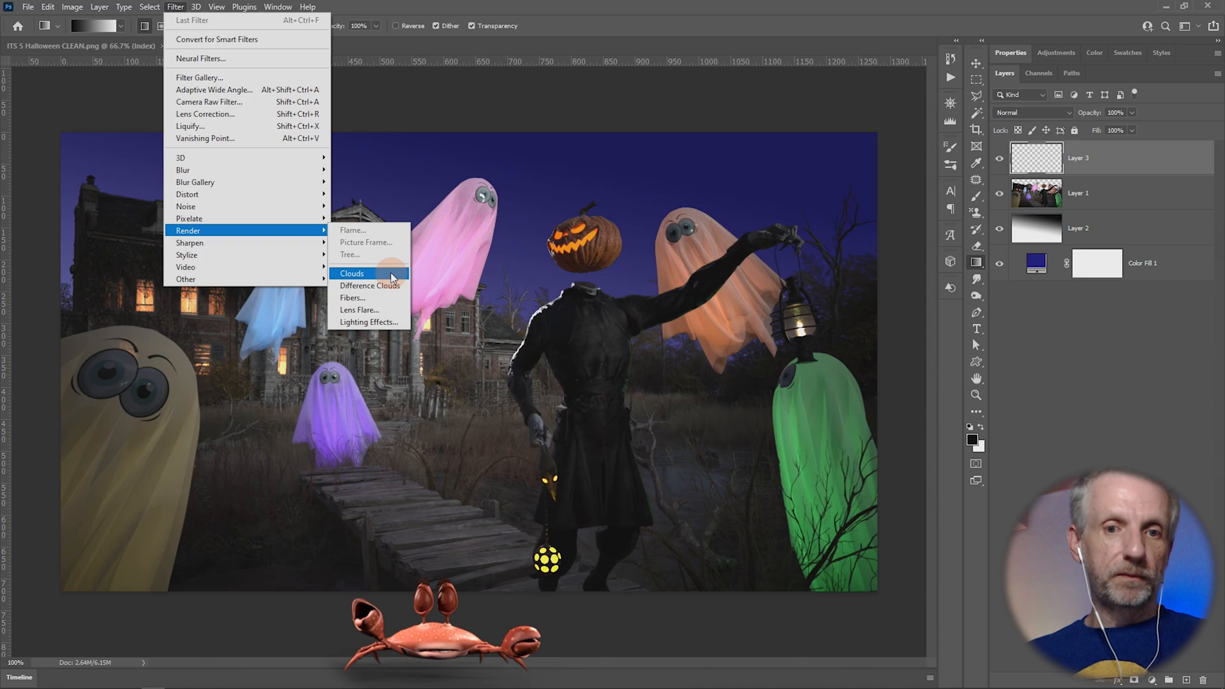
click(352, 273)
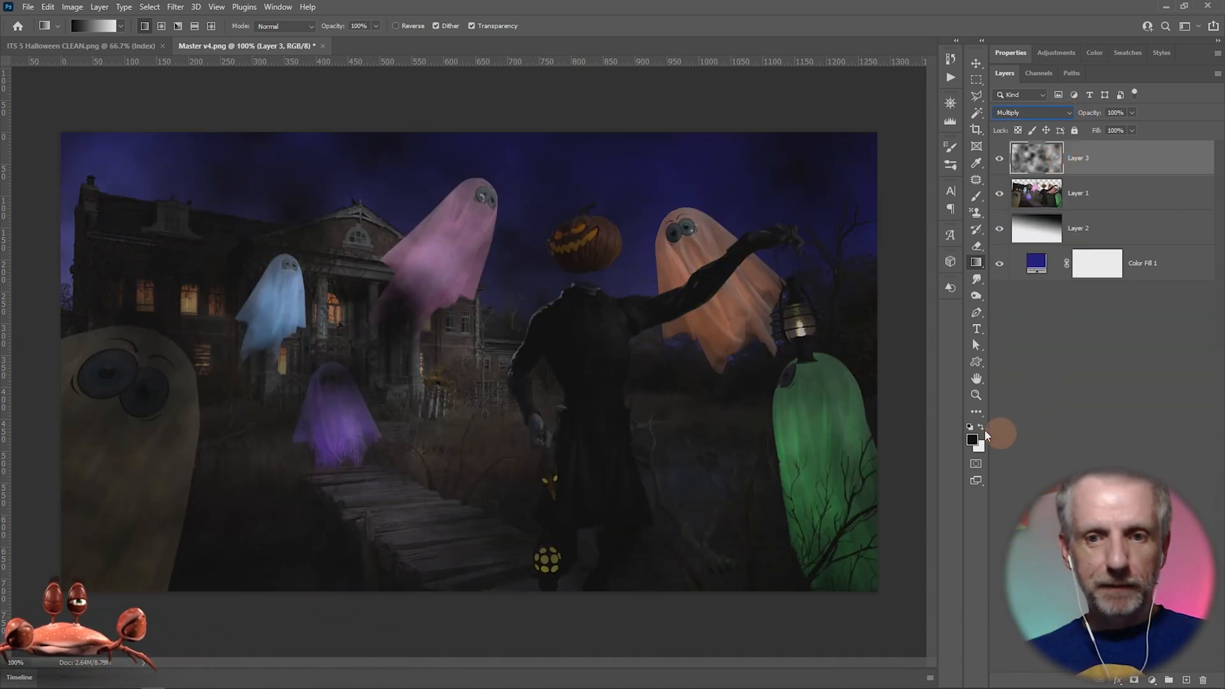
mouse_move(690, 488)
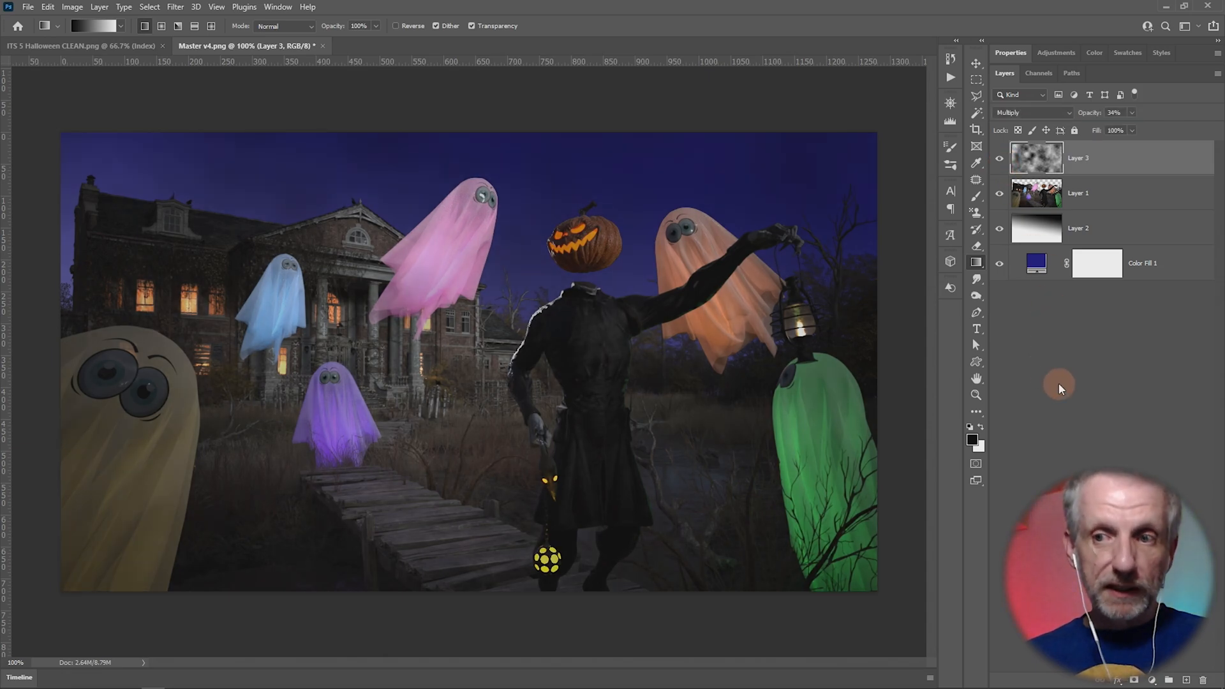
click(1115, 112)
text(32)
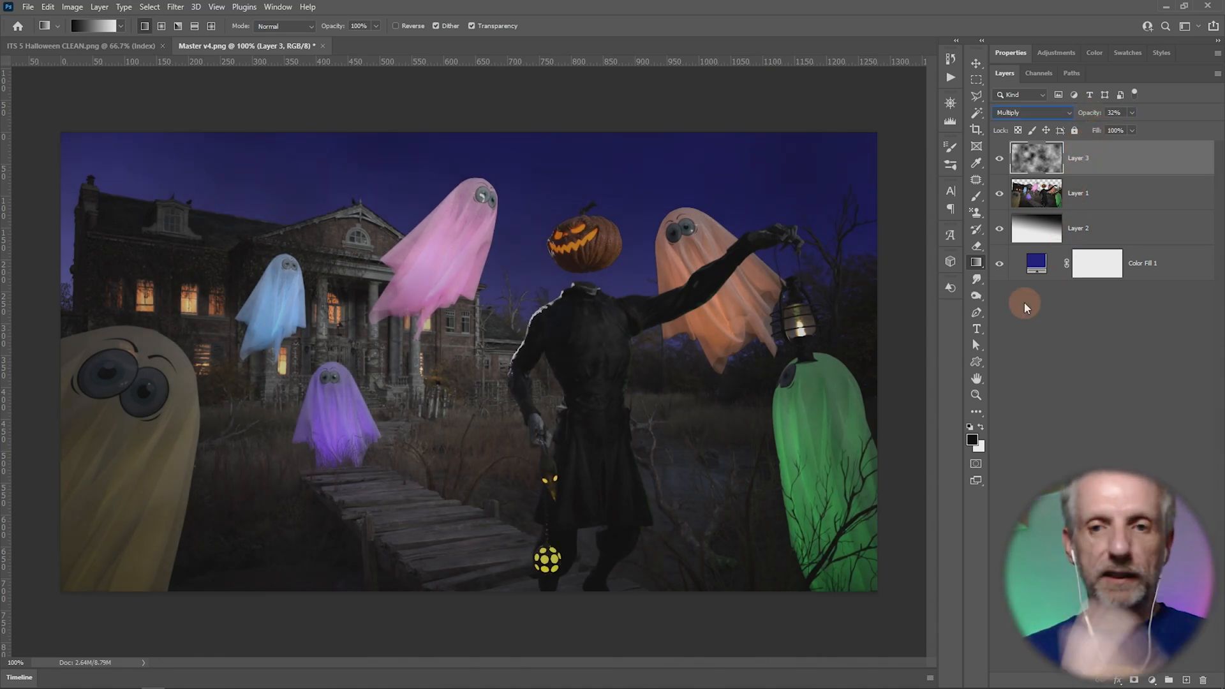
mouse_move(1100, 405)
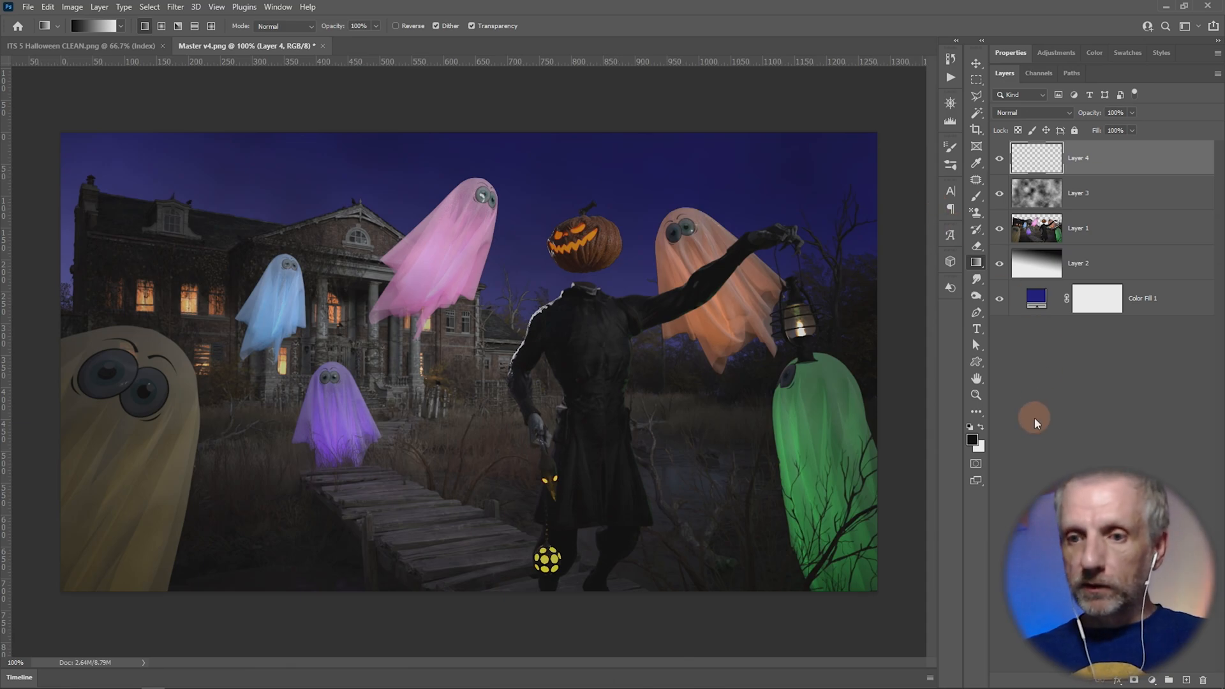
- Drag an Elliptical Marquee oval around the headless horseman and the green ghost
click(976, 80)
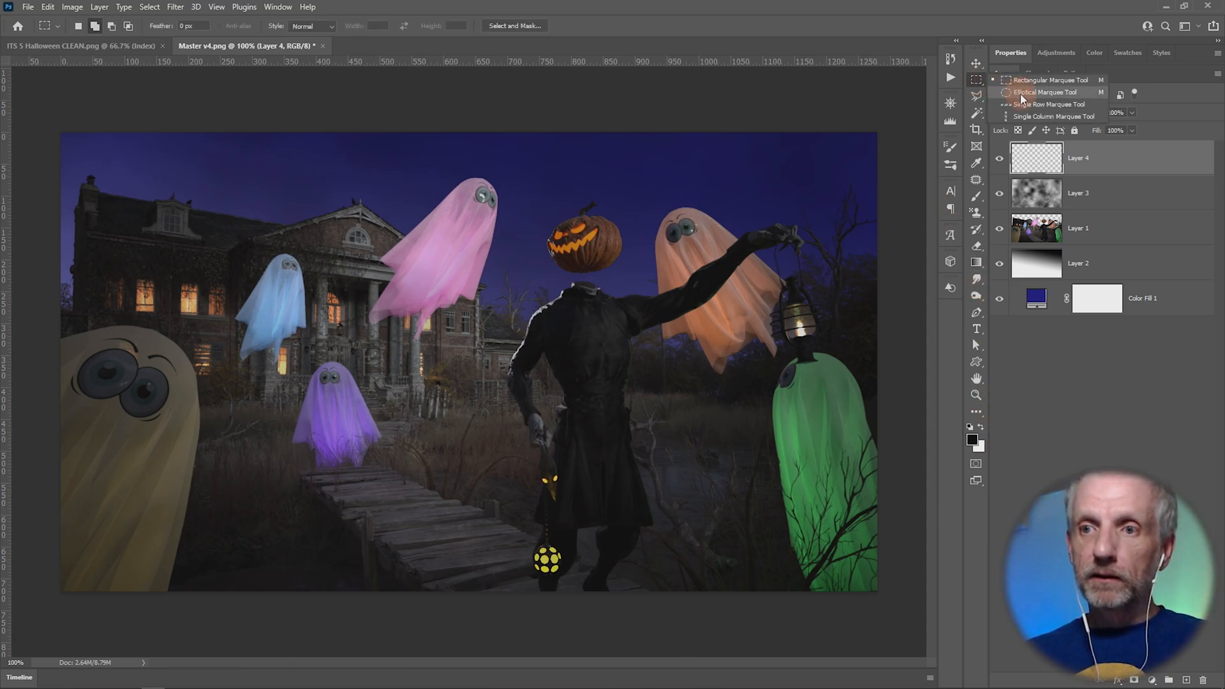
click(1044, 92)
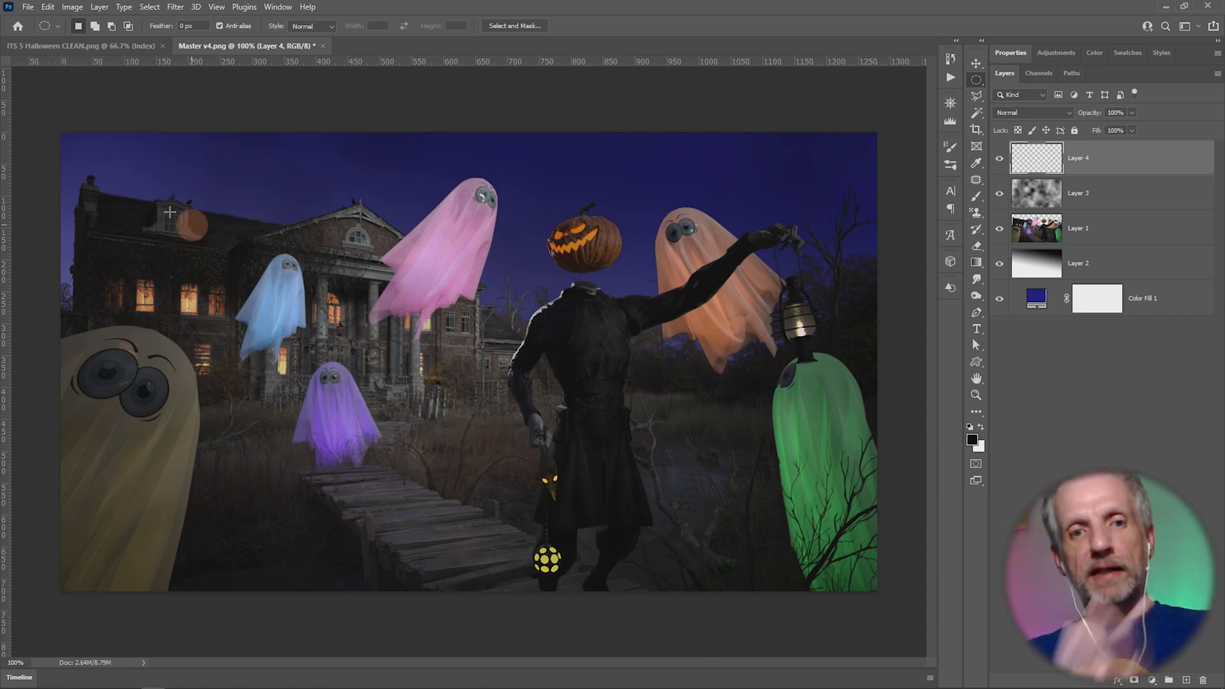
drag(172, 222, 730, 570)
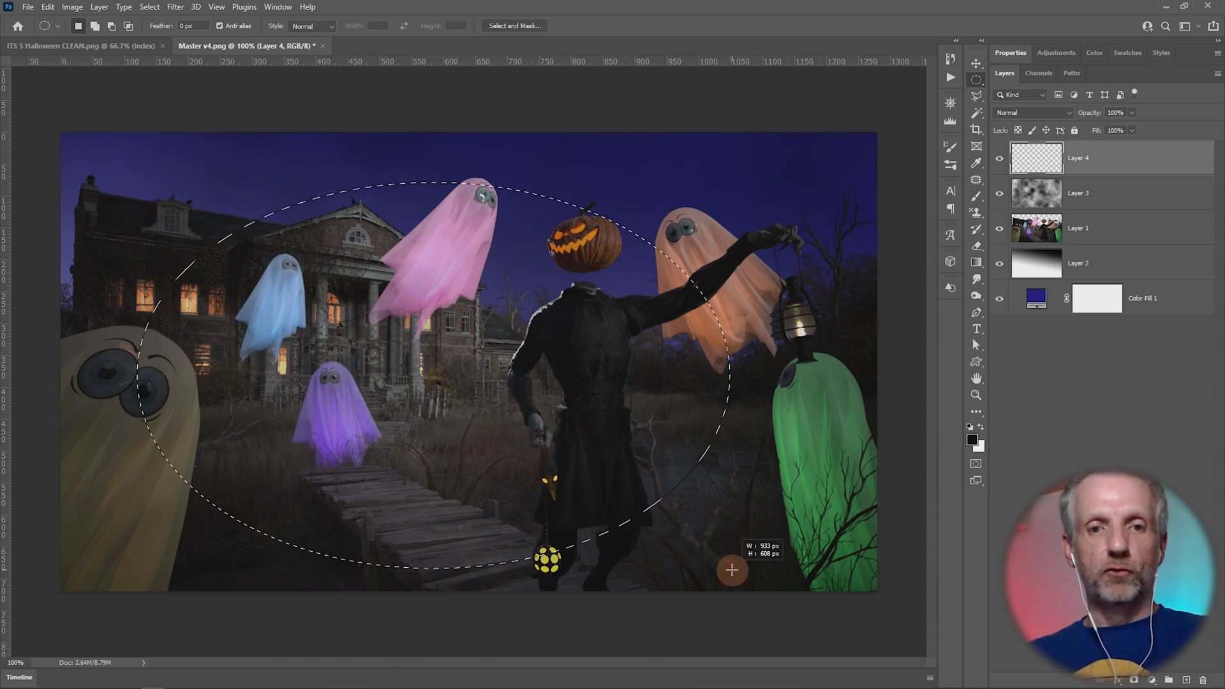
drag(733, 570, 778, 575)
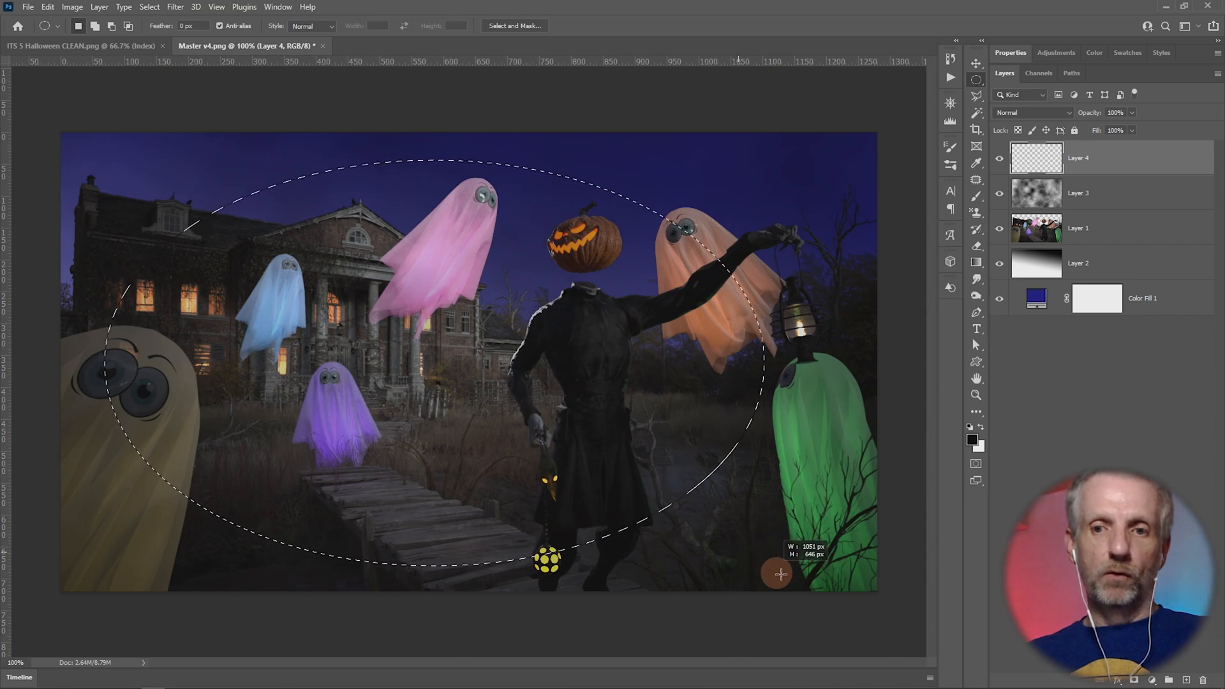
drag(778, 574, 851, 571)
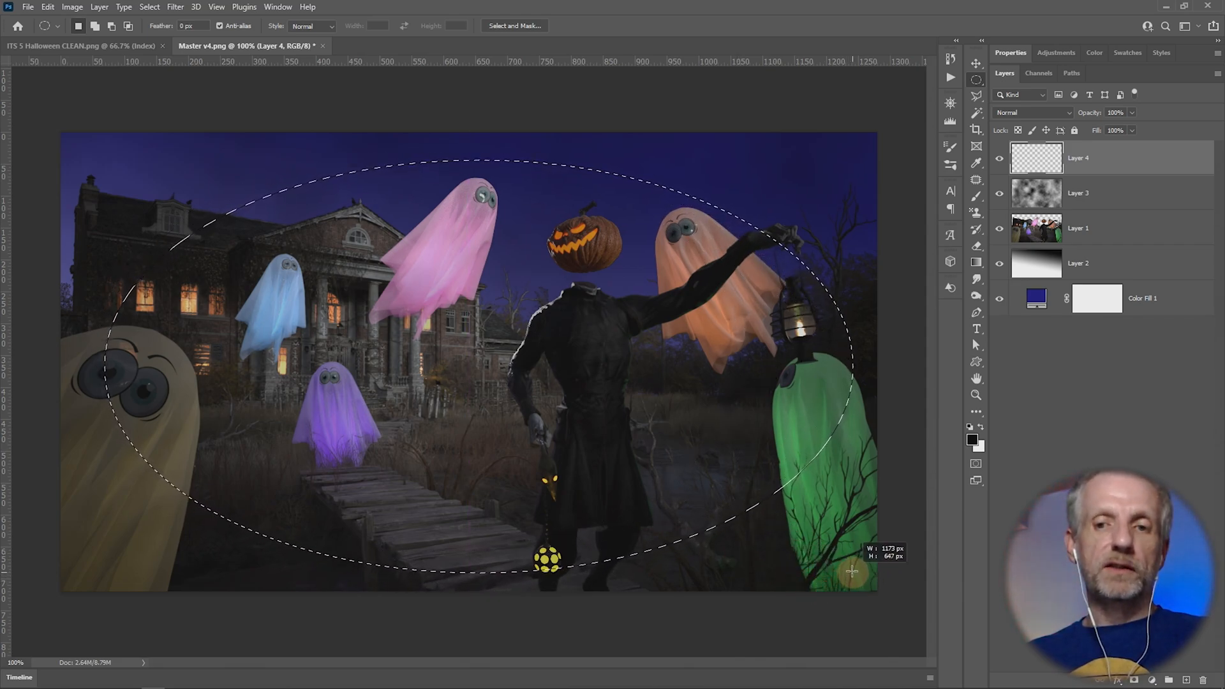
drag(851, 570, 594, 559)
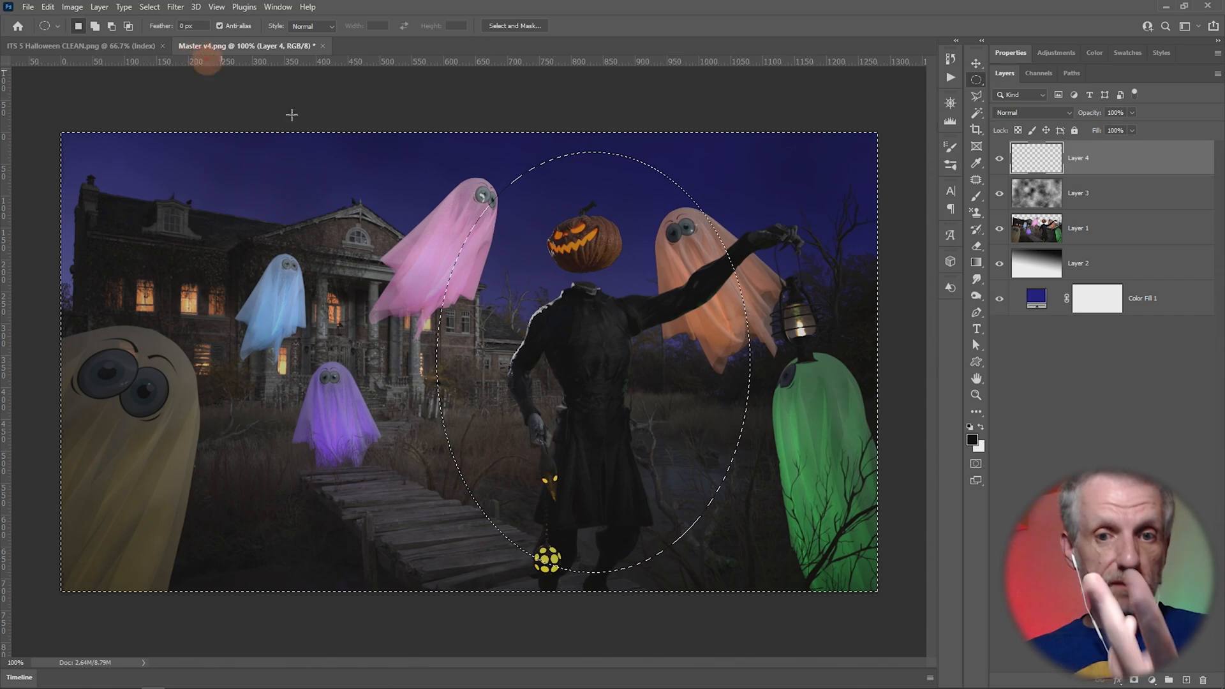
- Fill the inverted selection with black and convert the vignette layer to a Smart Object
click(148, 6)
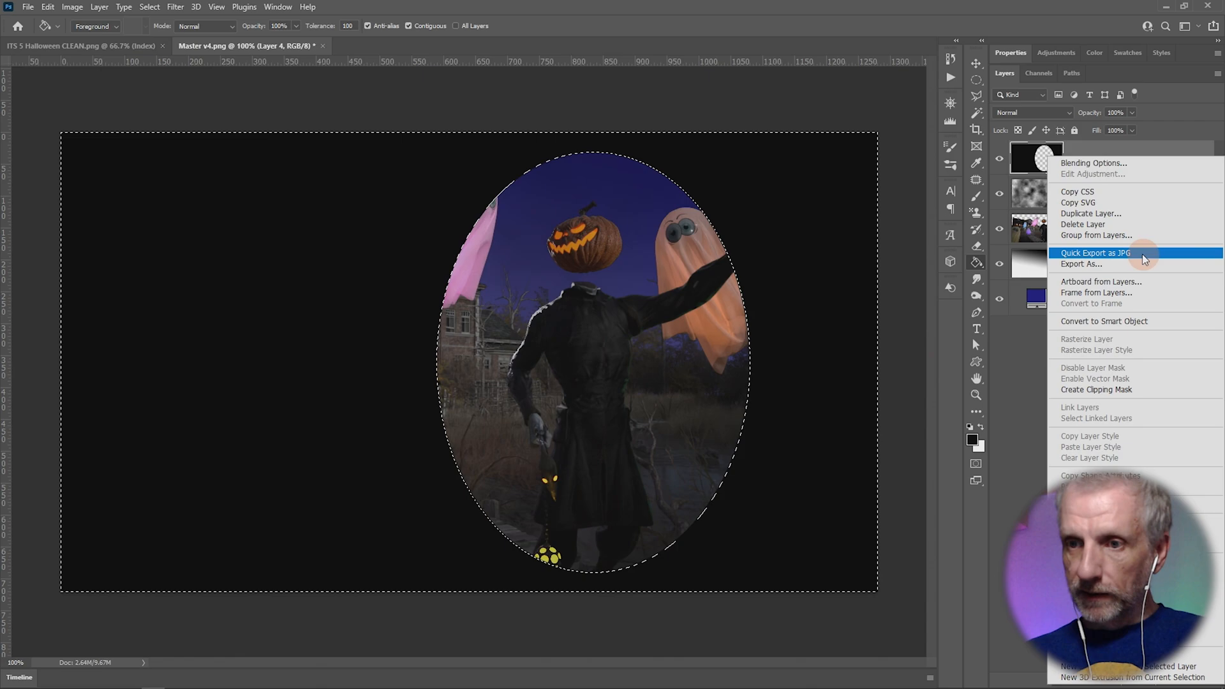
click(894, 280)
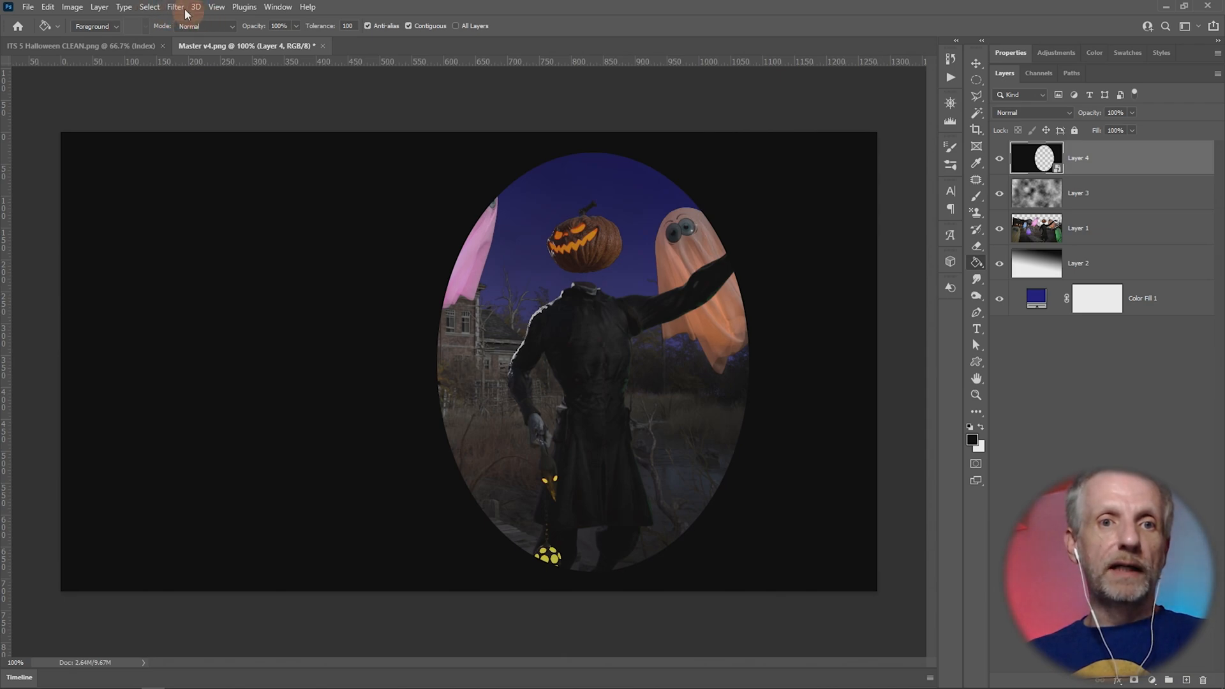
click(175, 7)
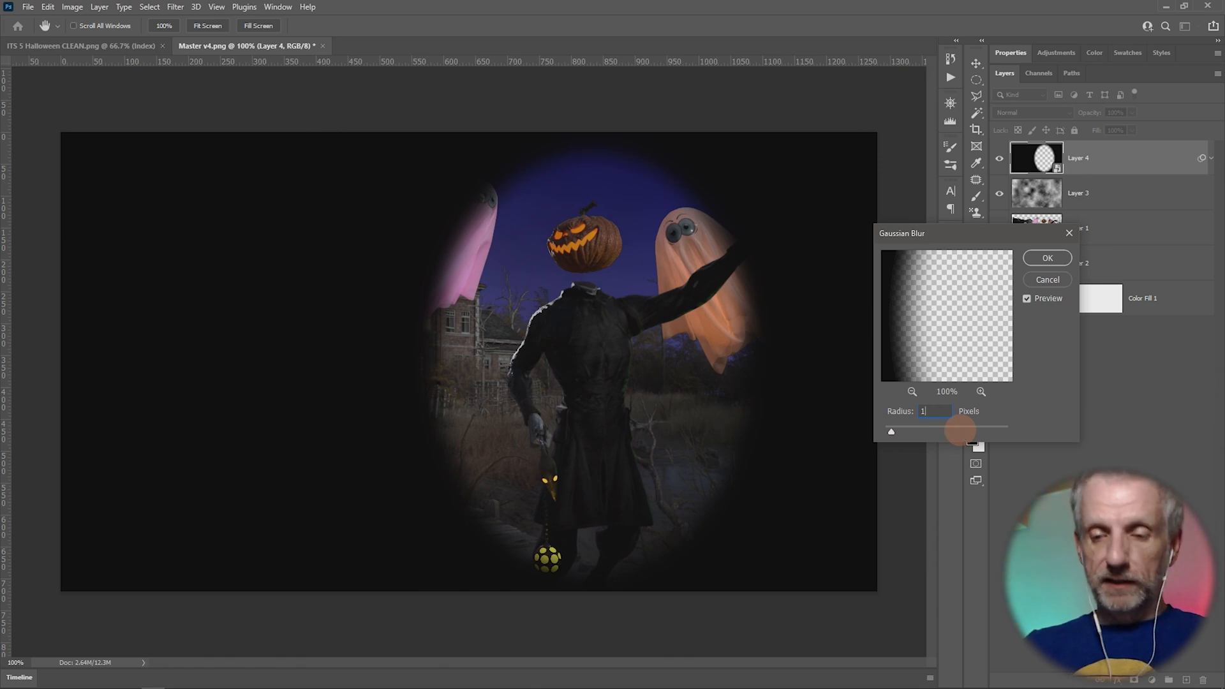
- Apply a Gaussian Blur of 100 px to the vignette and lower its opacity to 25%
drag(956, 431, 962, 434)
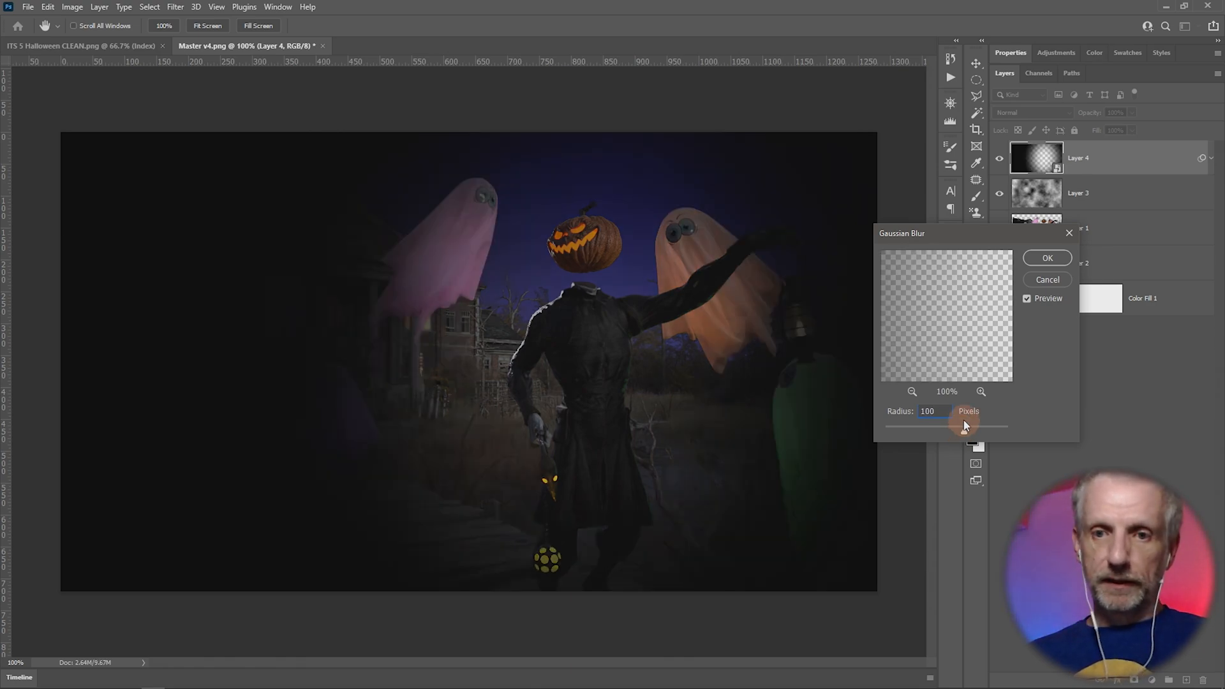
click(1046, 258)
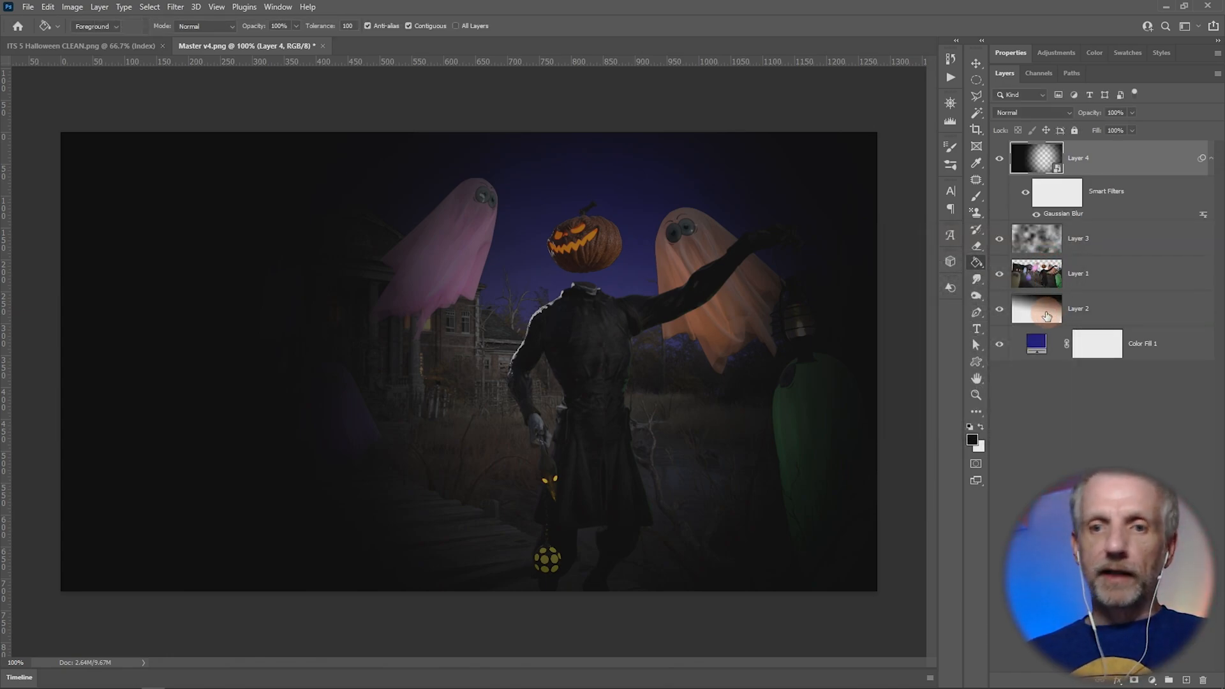
click(1115, 112)
text(25)
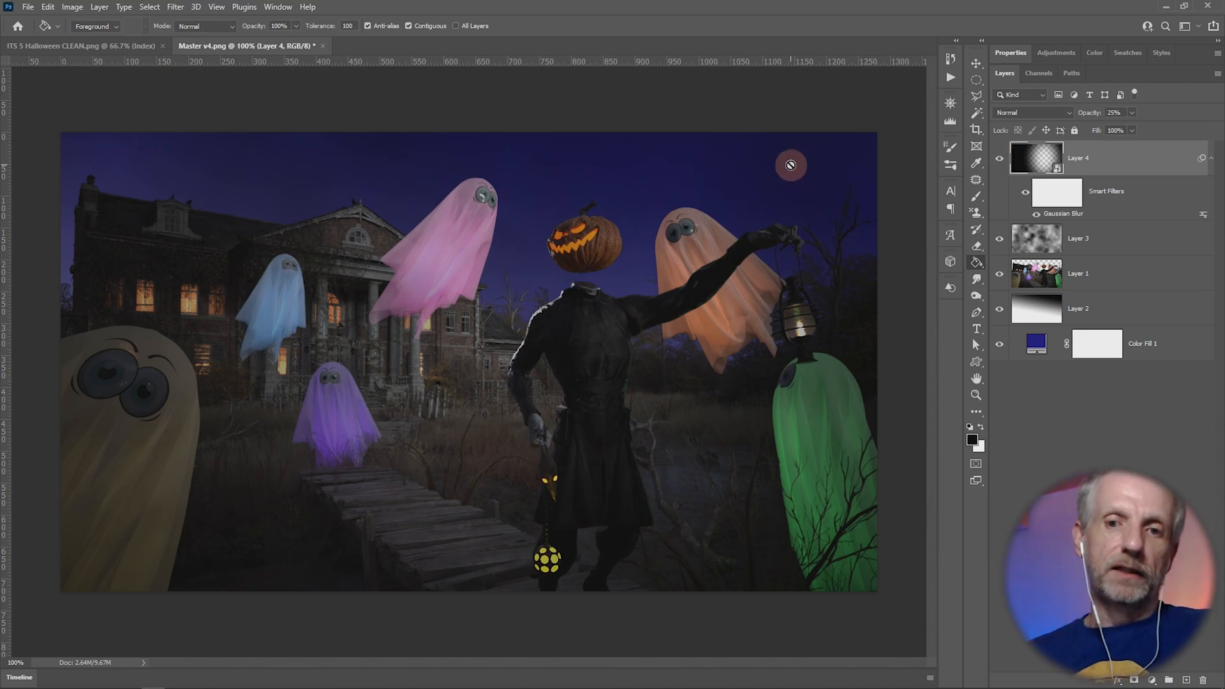
mouse_move(573, 374)
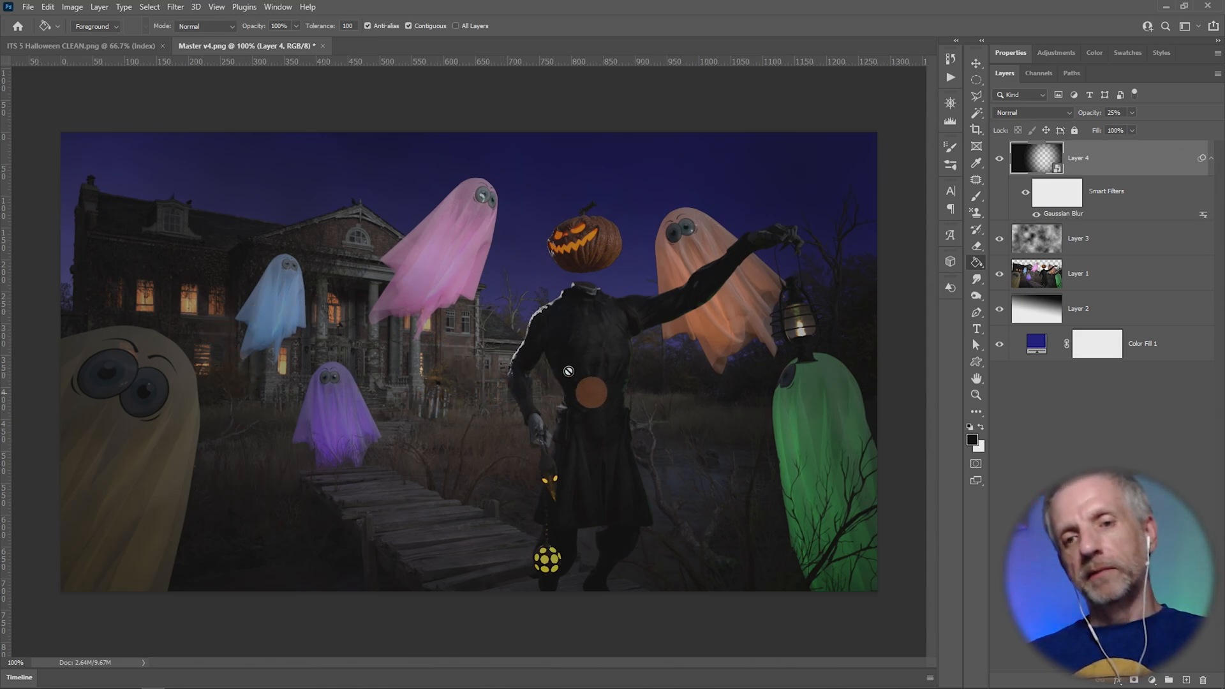
mouse_move(605, 434)
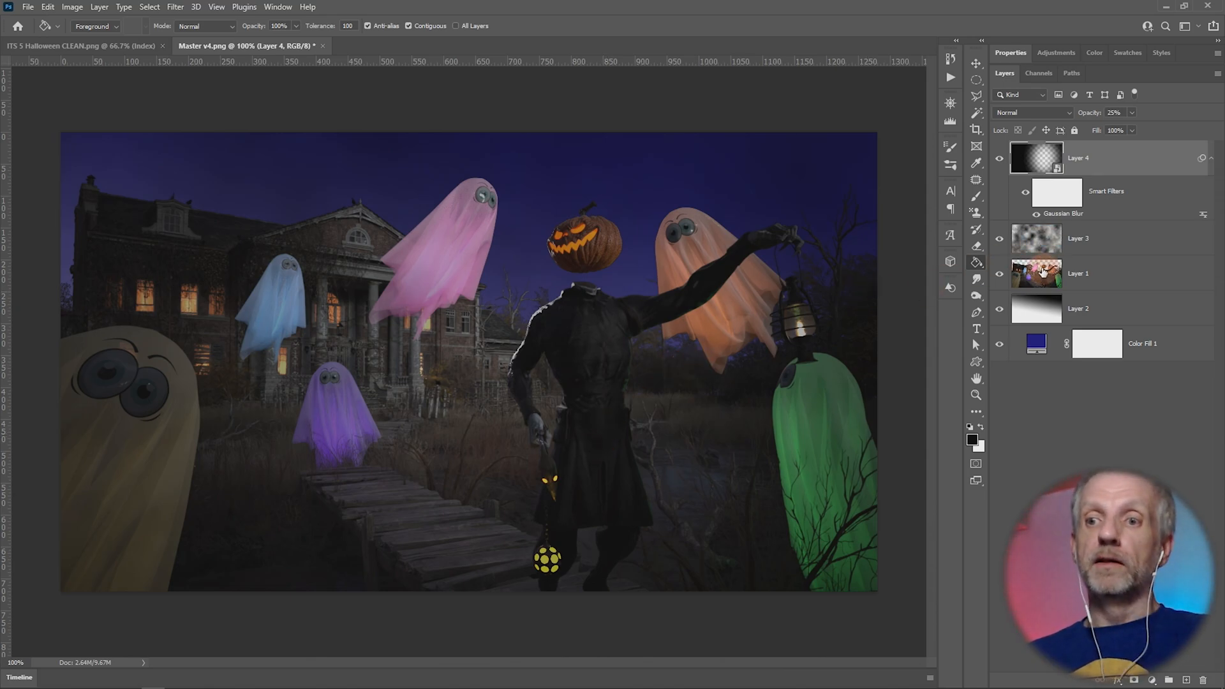
- Add a Brightness/Contrast adjustment at about 40 brightness and 28 contrast
click(1078, 239)
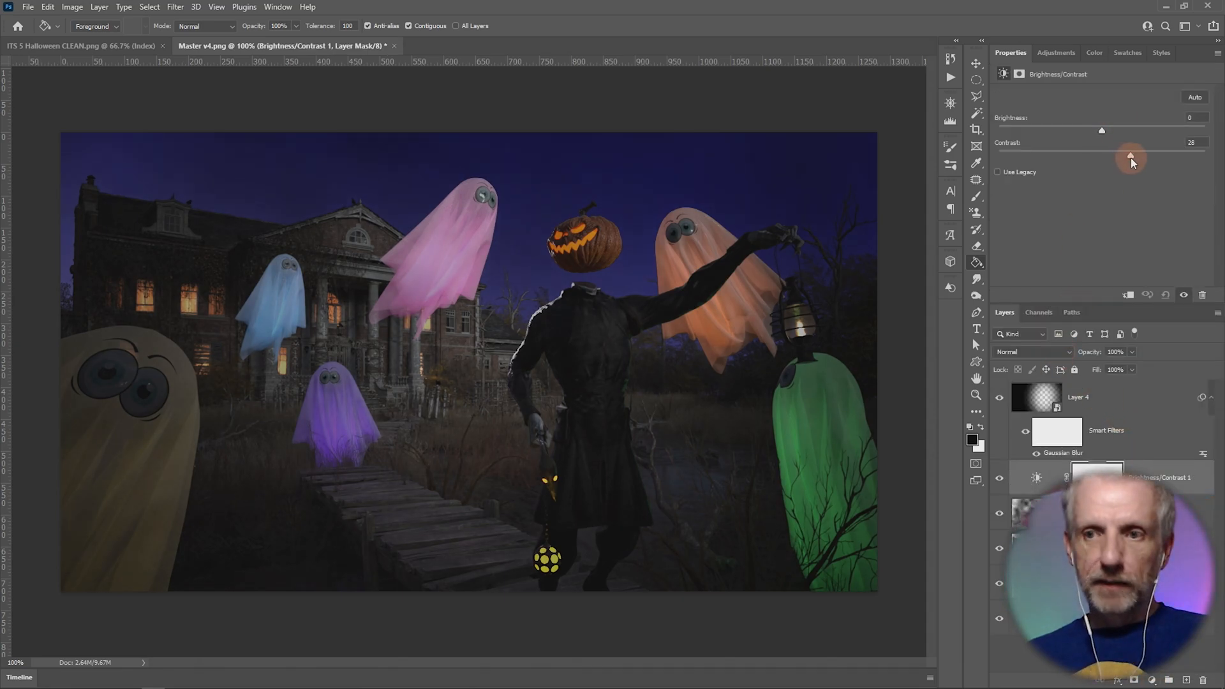
drag(1101, 130, 1129, 130)
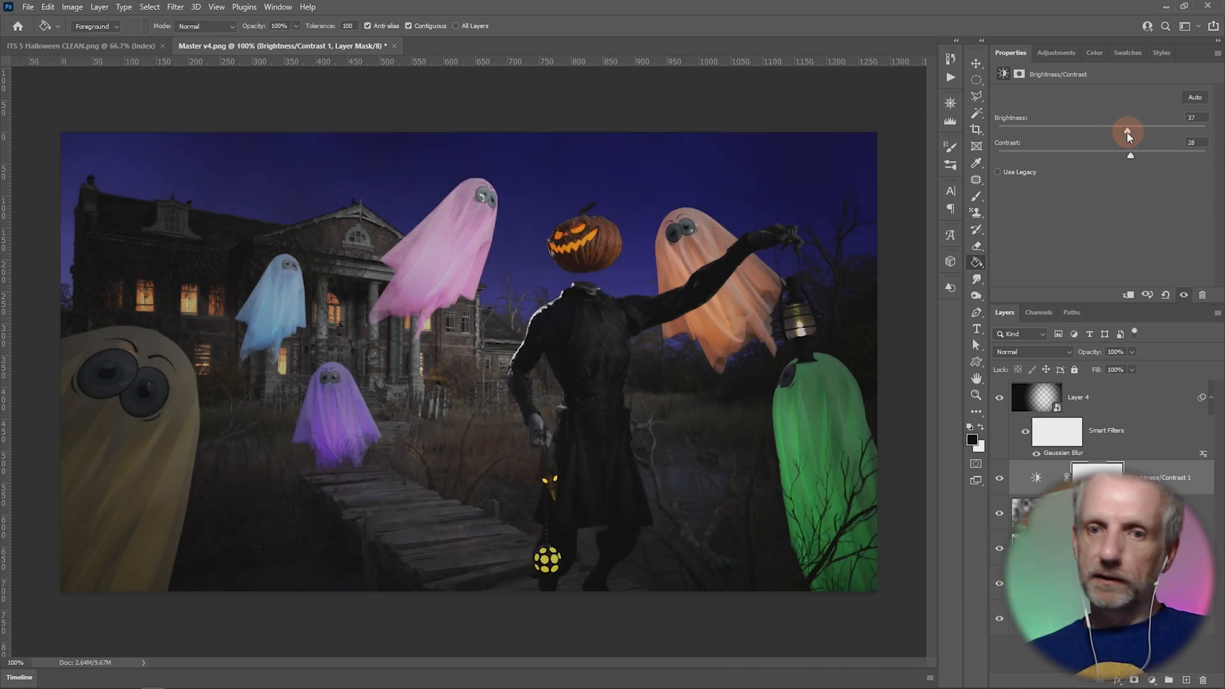
drag(1129, 155, 1123, 156)
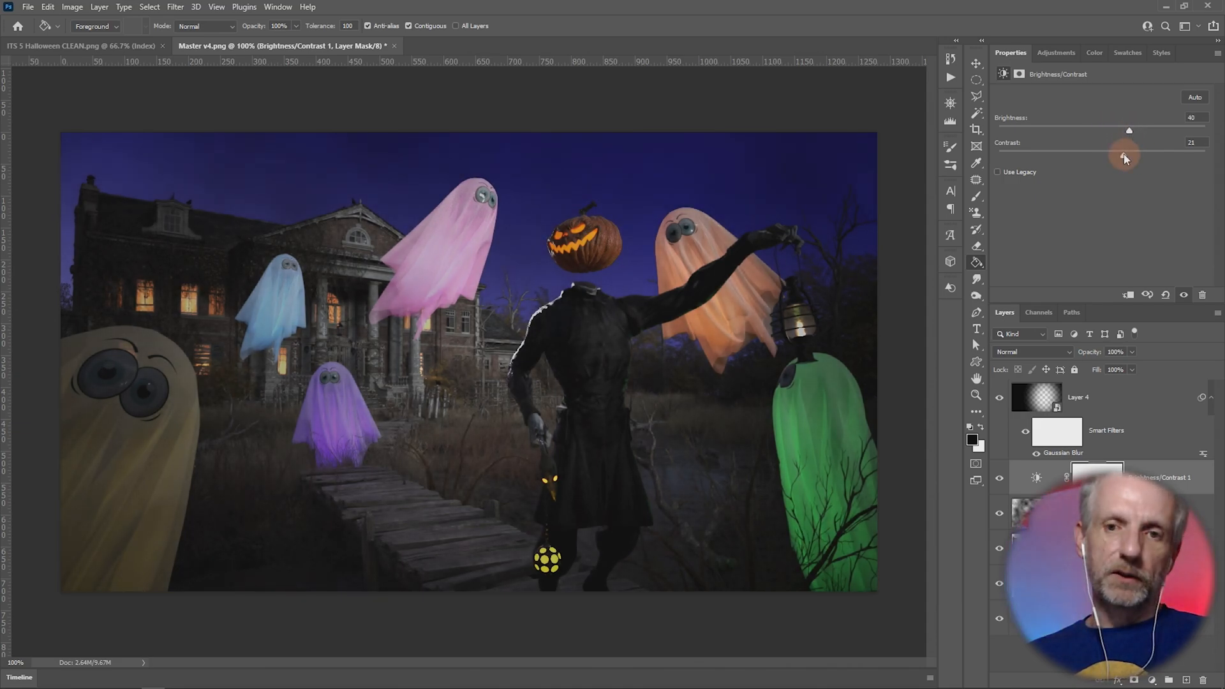